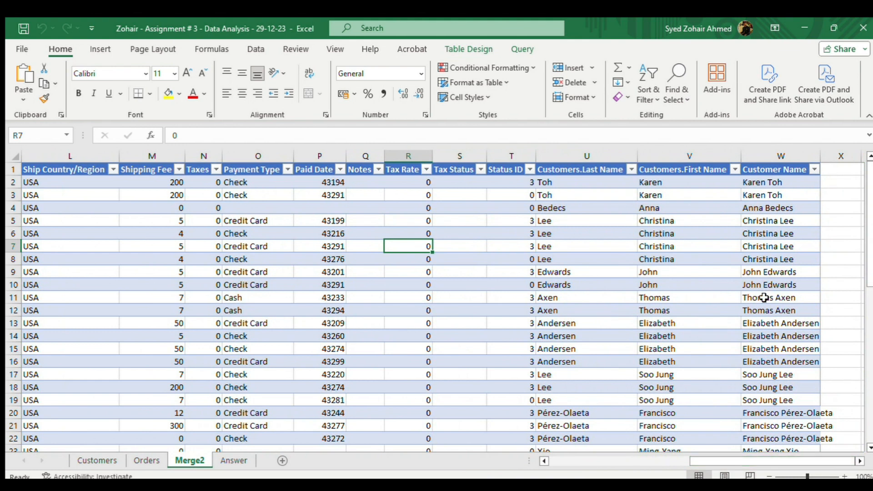
# Inspect the Customer Name formulas, select column W, and delete it from Merge2
pyautogui.click(779, 181)
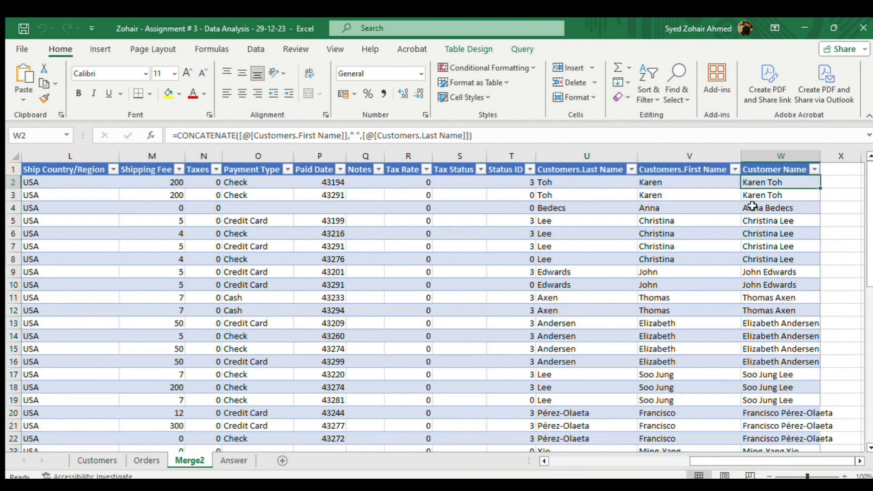
pyautogui.moveTo(674, 176)
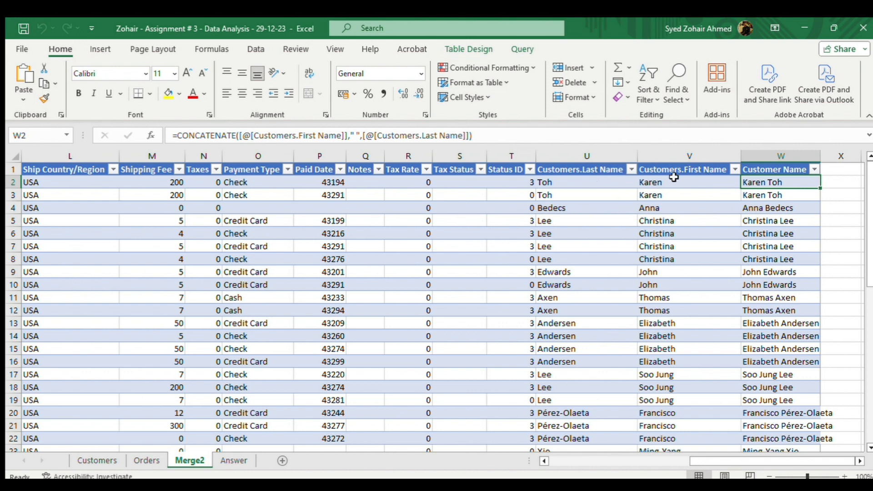
pyautogui.click(779, 233)
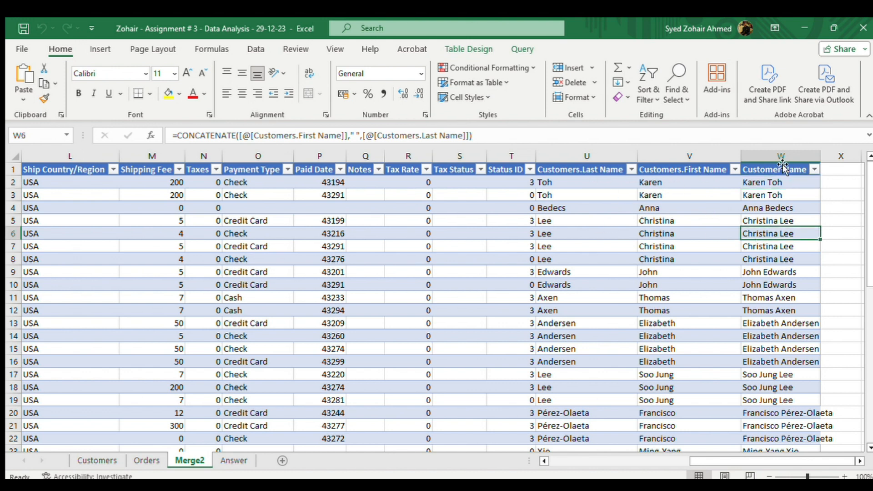
pyautogui.click(780, 156)
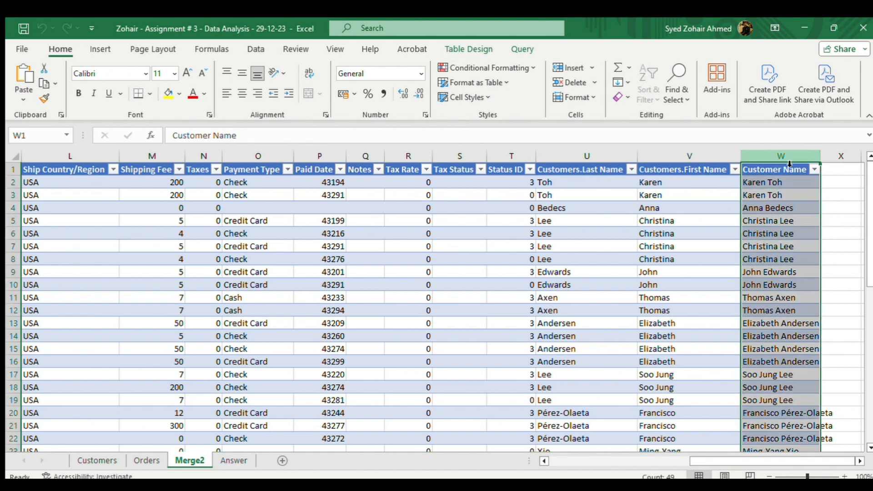
pyautogui.moveTo(706, 293)
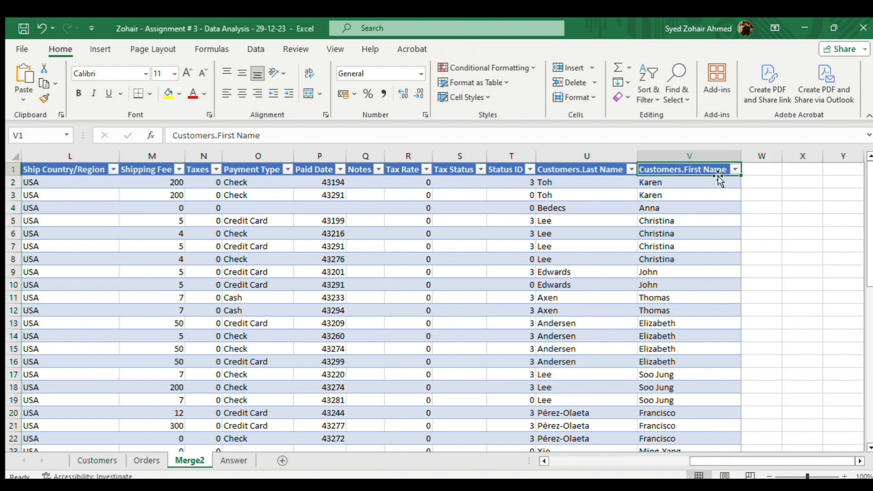
pyautogui.click(682, 169)
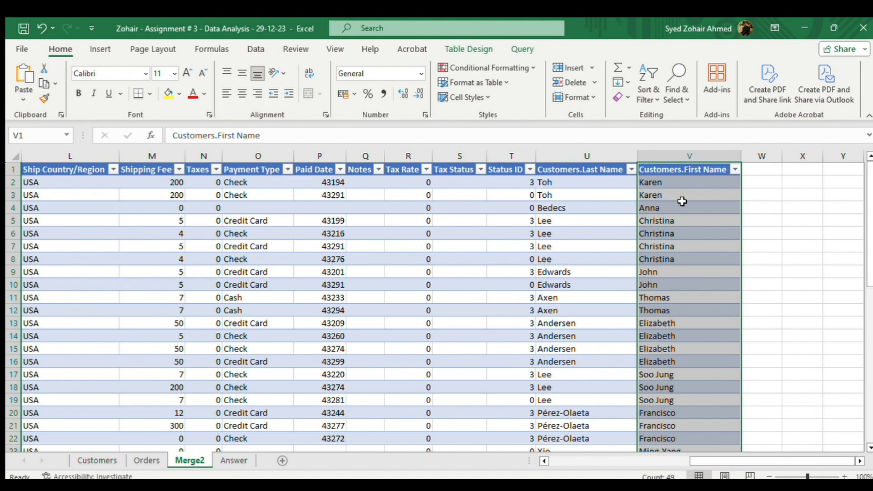
pyautogui.click(689, 182)
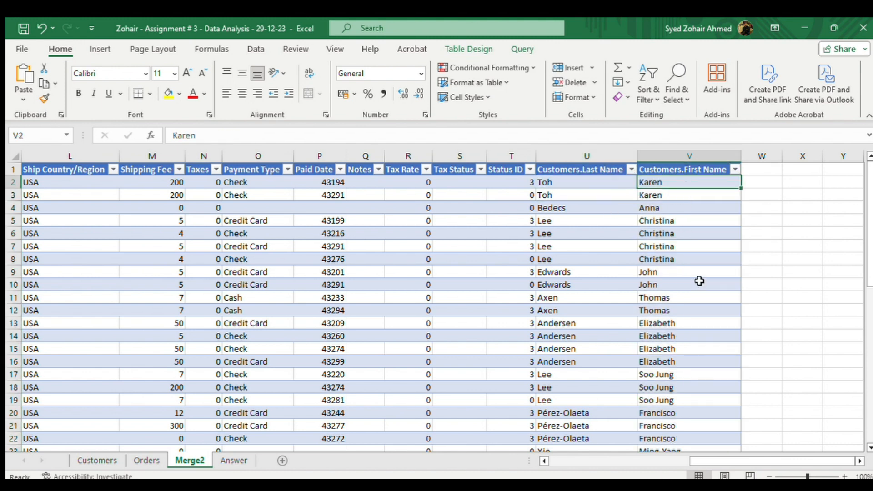
# Enter the header 'Customer Name' in cell W1 to extend the Merge2 table
pyautogui.click(761, 182)
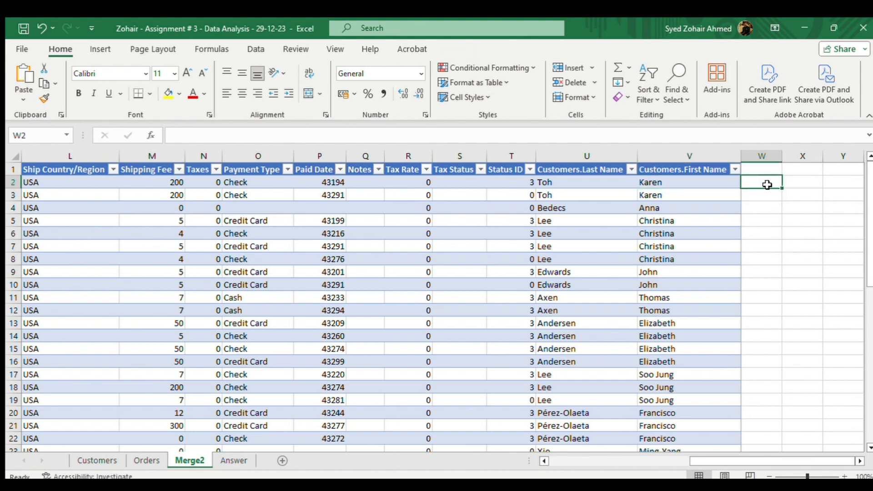
pyautogui.moveTo(784, 347)
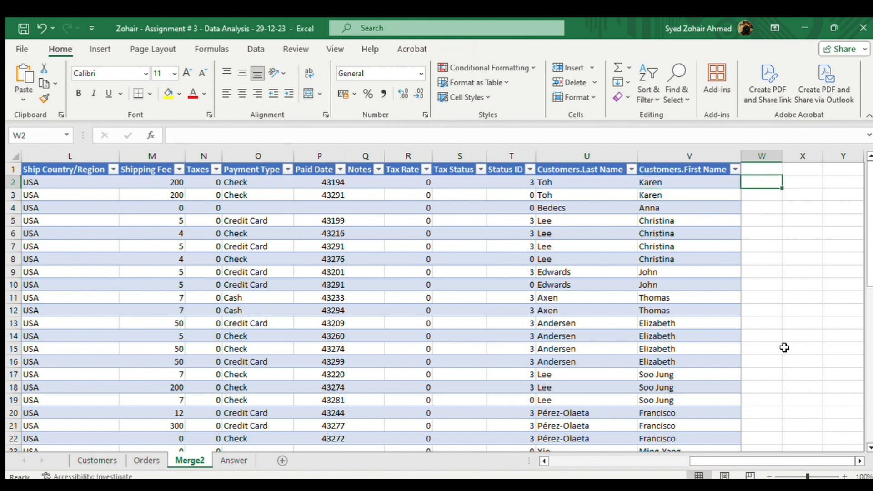
pyautogui.moveTo(708, 203)
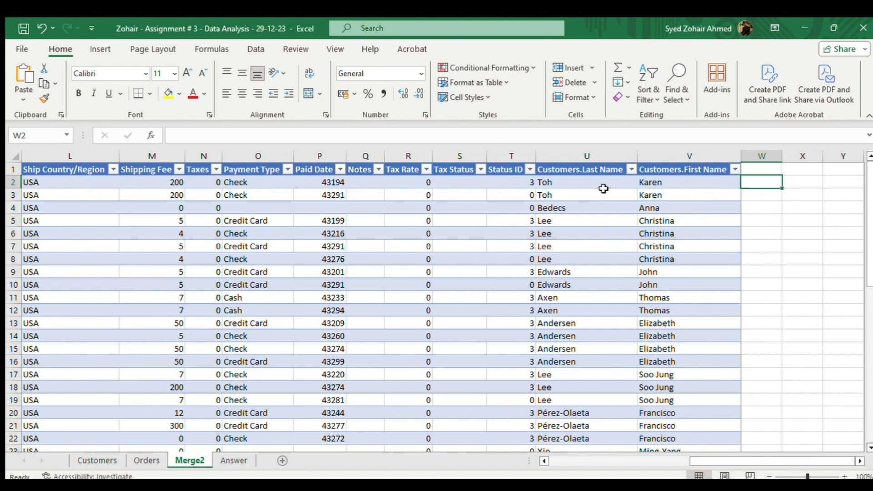
pyautogui.moveTo(645, 200)
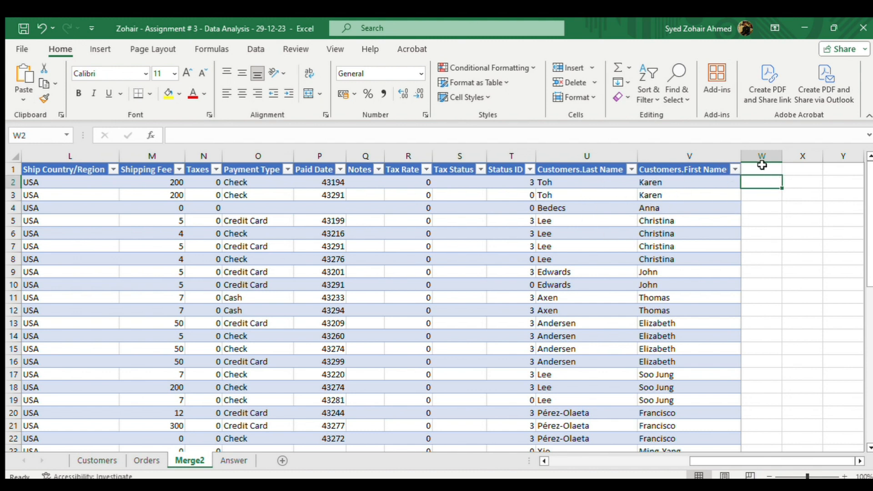
pyautogui.click(761, 168)
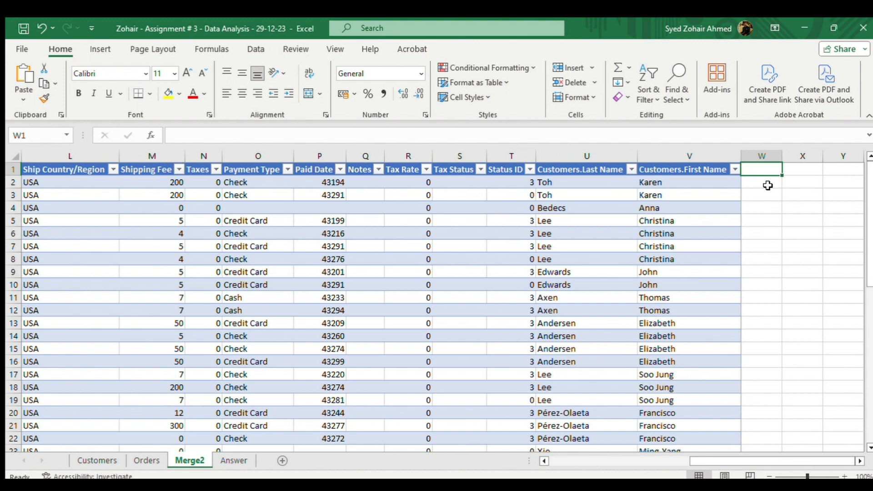
pyautogui.write('Cus')
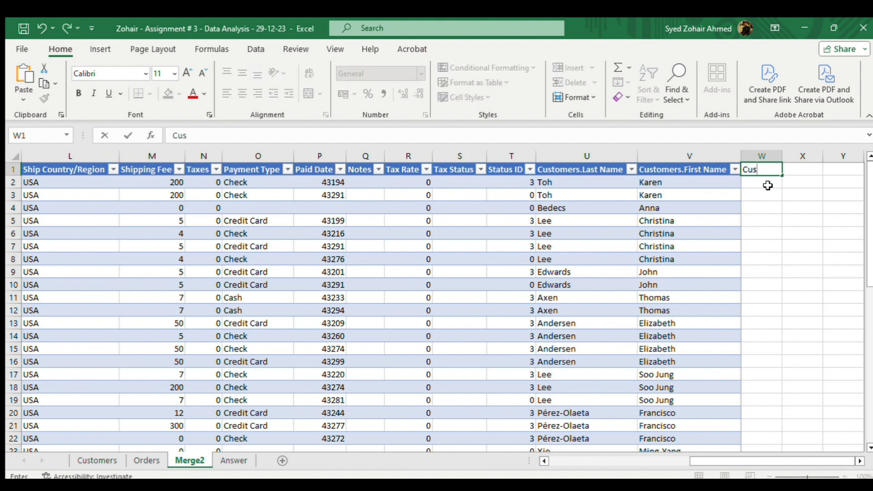
pyautogui.write('tomer Name')
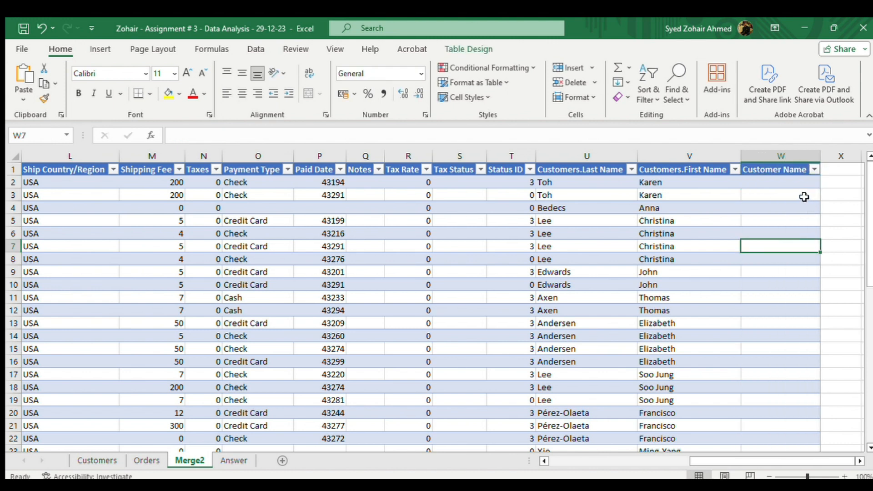
# Enter =CONCATENATE(First Name, Last Name) in W2 so the column auto-fills
pyautogui.click(780, 259)
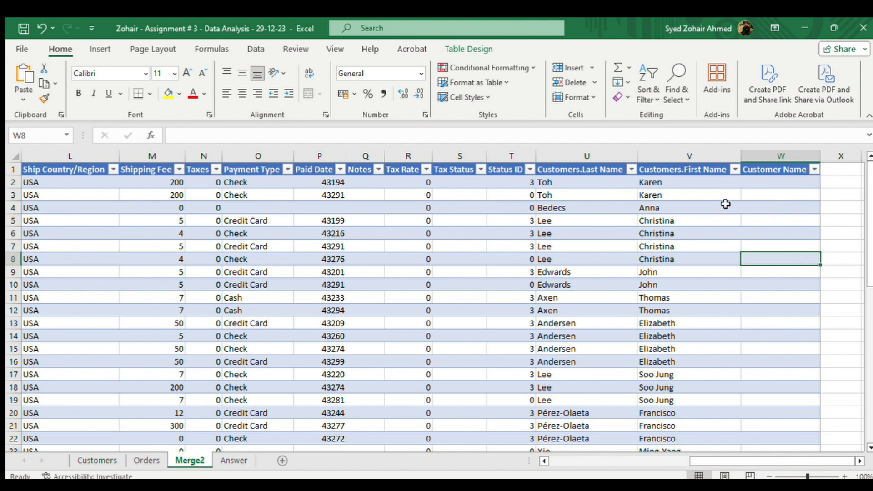
pyautogui.moveTo(699, 196)
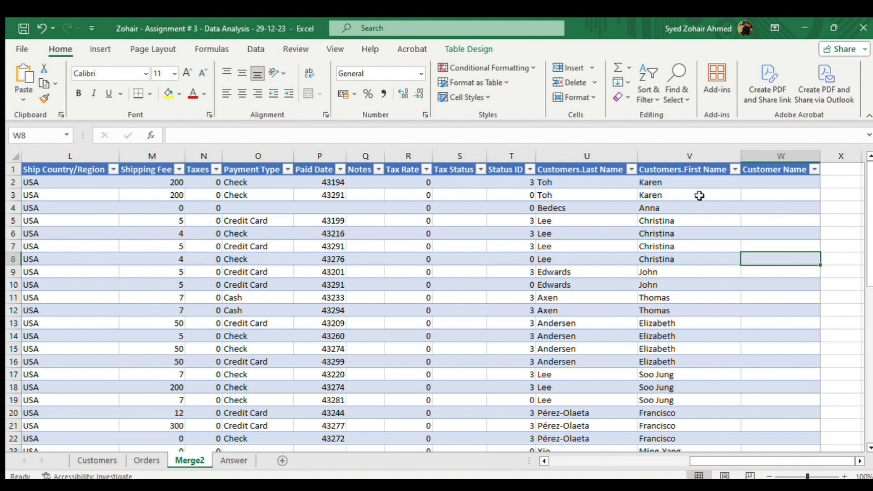
pyautogui.moveTo(783, 191)
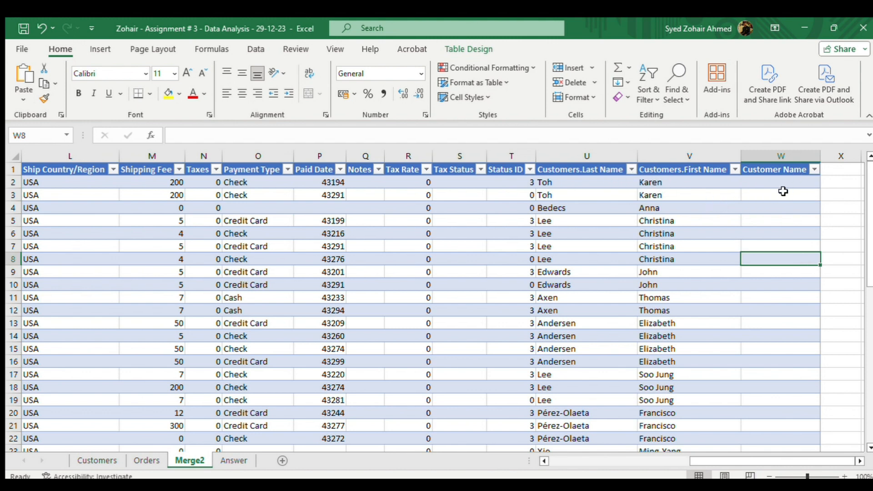
pyautogui.moveTo(699, 228)
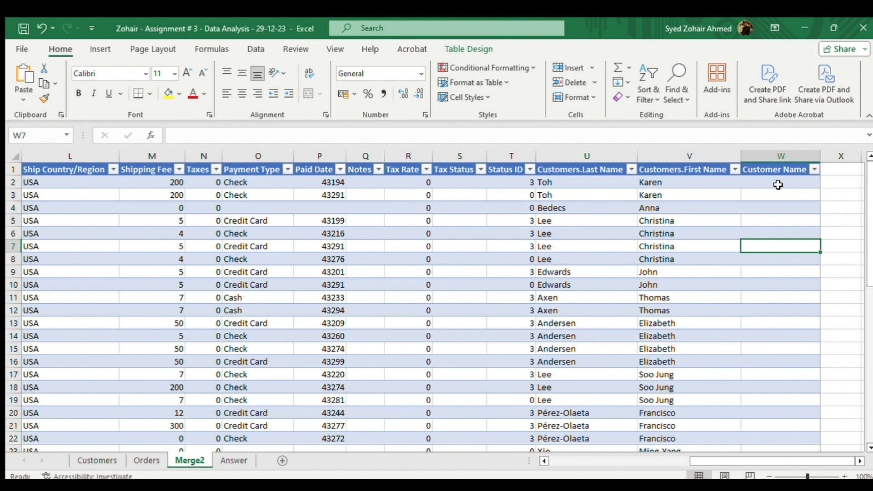
pyautogui.click(779, 182)
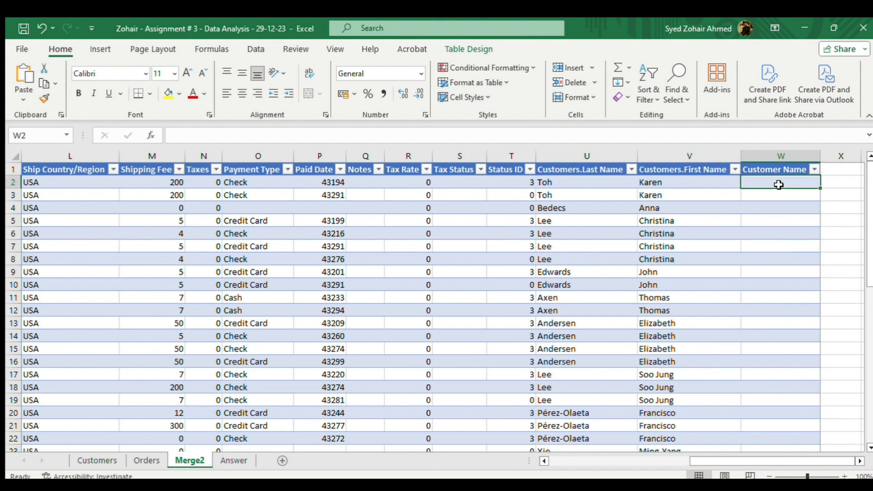
pyautogui.write('=c')
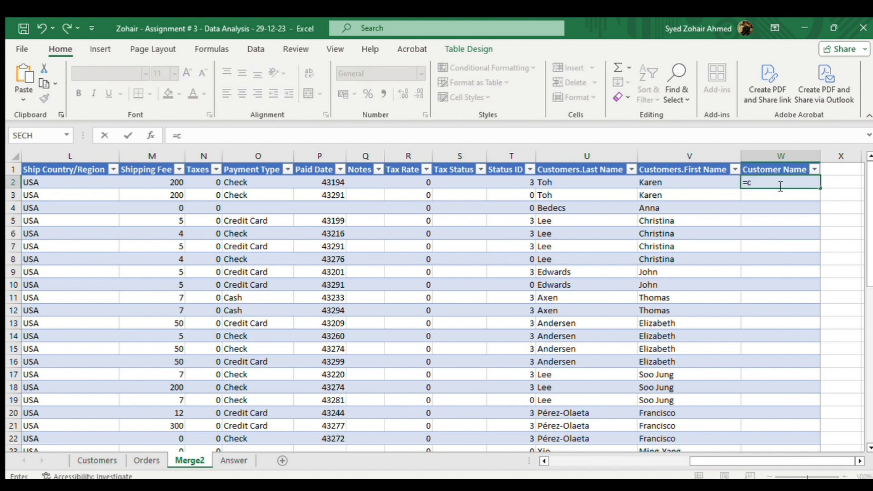
pyautogui.write('on')
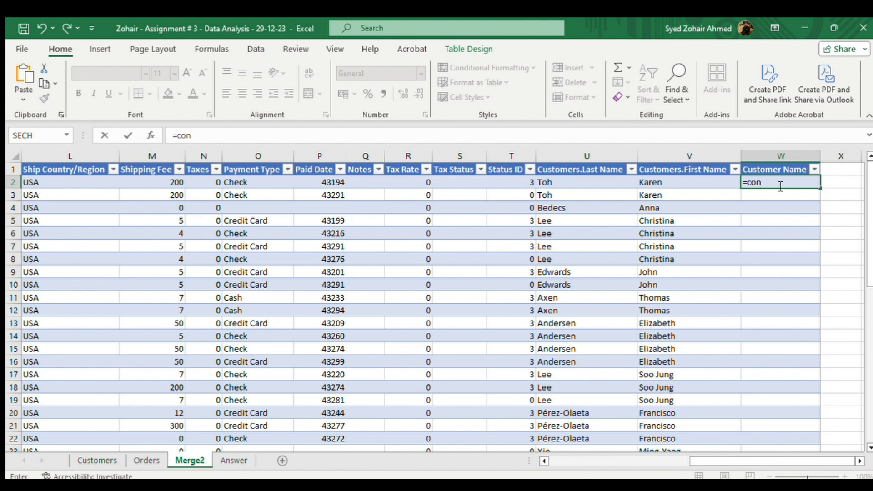
pyautogui.write('cent')
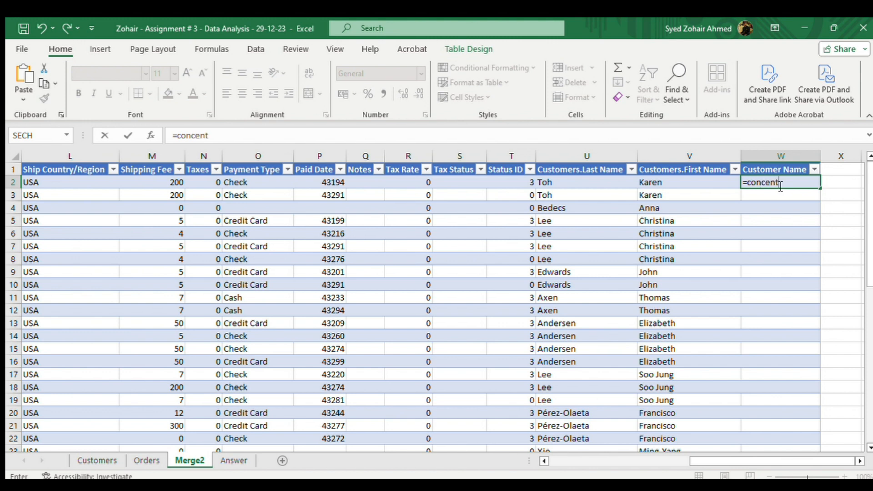
pyautogui.press('BackSpace')
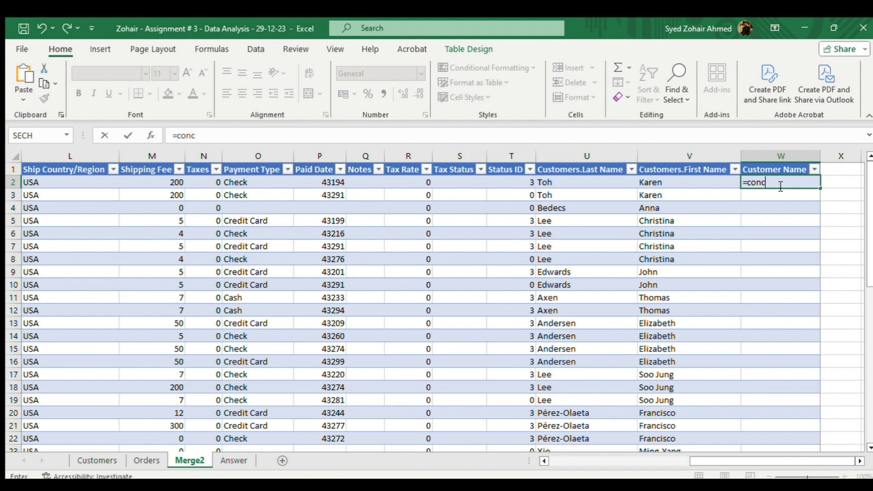
pyautogui.write('ONCATENATE(')
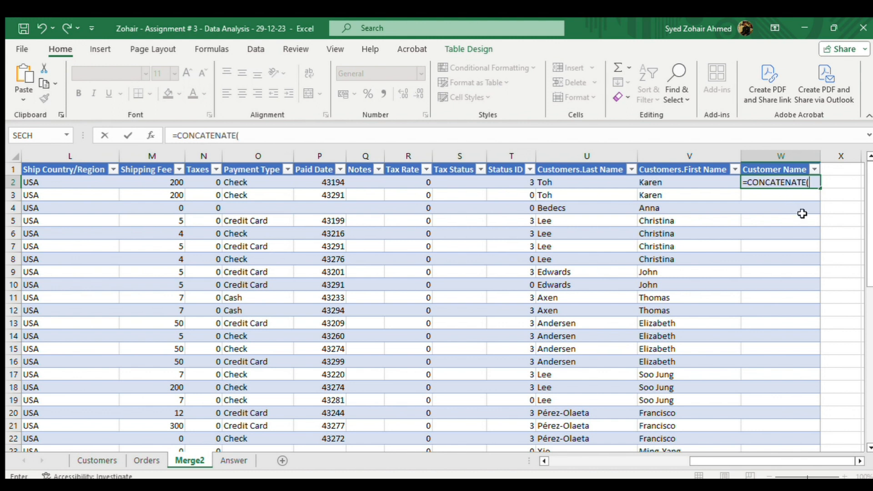
pyautogui.moveTo(822, 204)
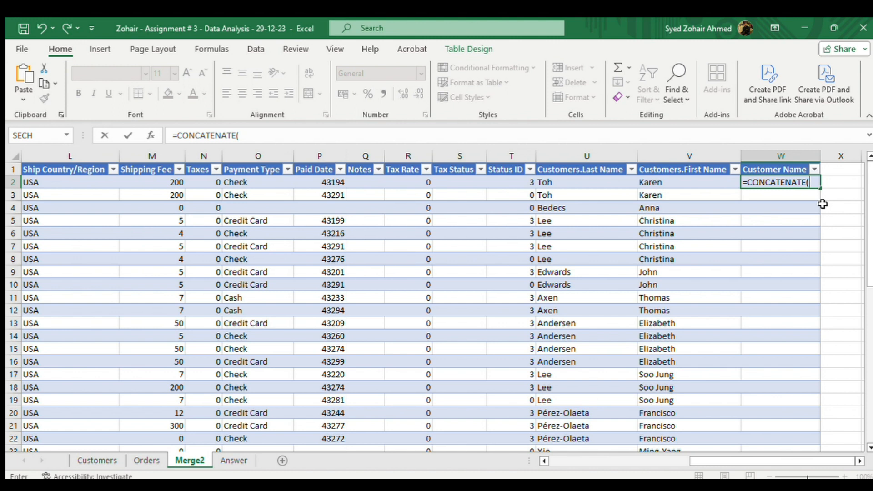
pyautogui.moveTo(812, 201)
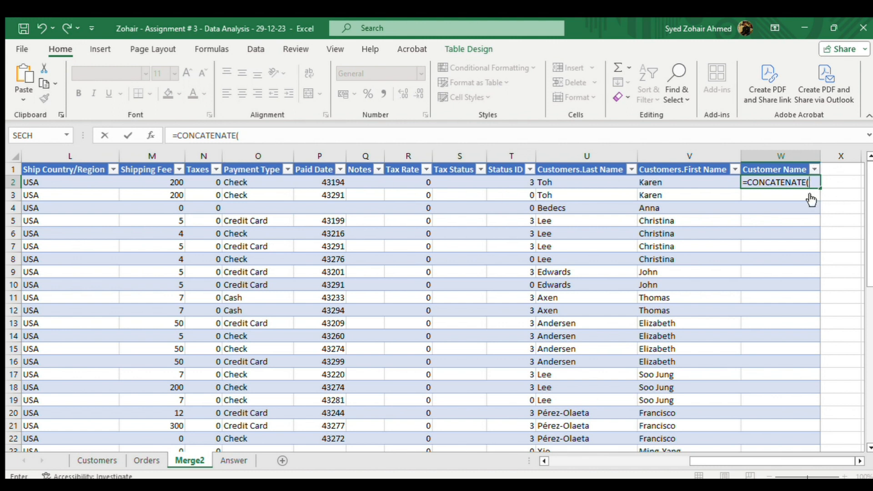
pyautogui.moveTo(826, 200)
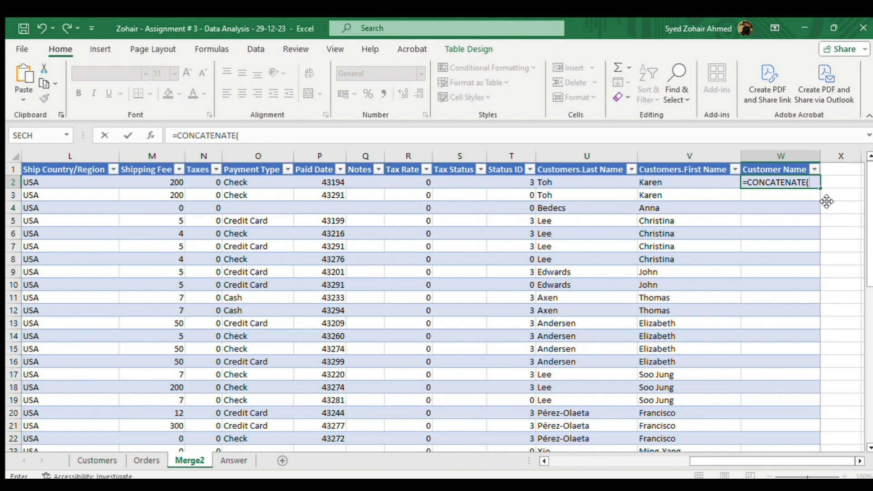
pyautogui.moveTo(785, 202)
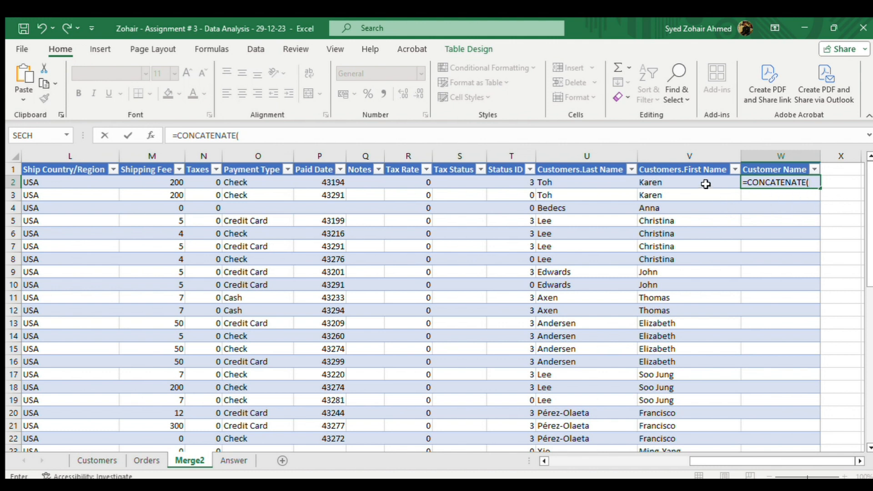
pyautogui.click(689, 182)
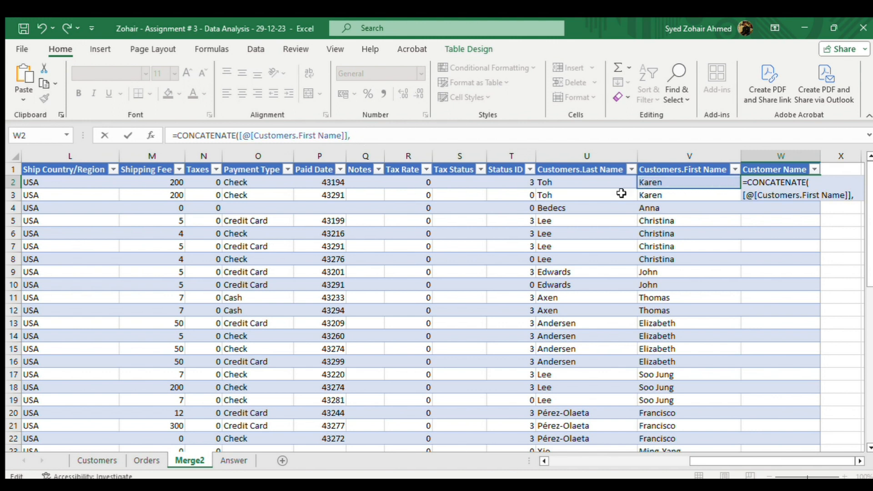
pyautogui.click(578, 181)
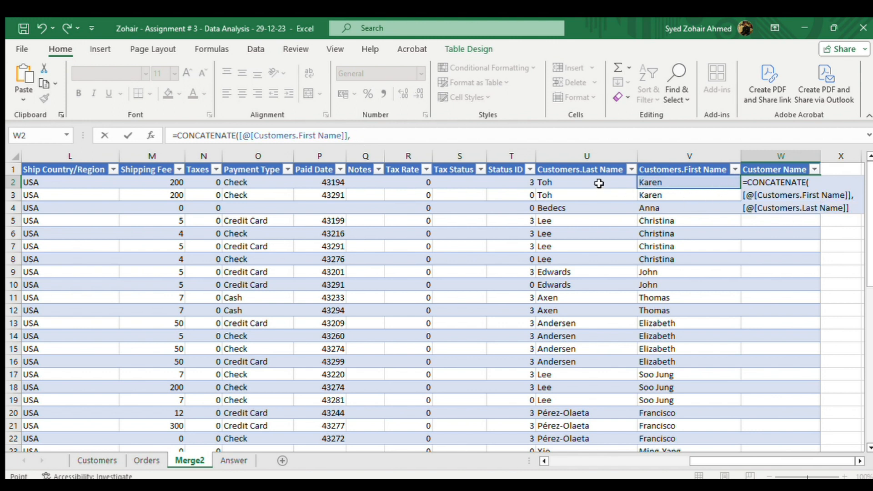
pyautogui.click(585, 182)
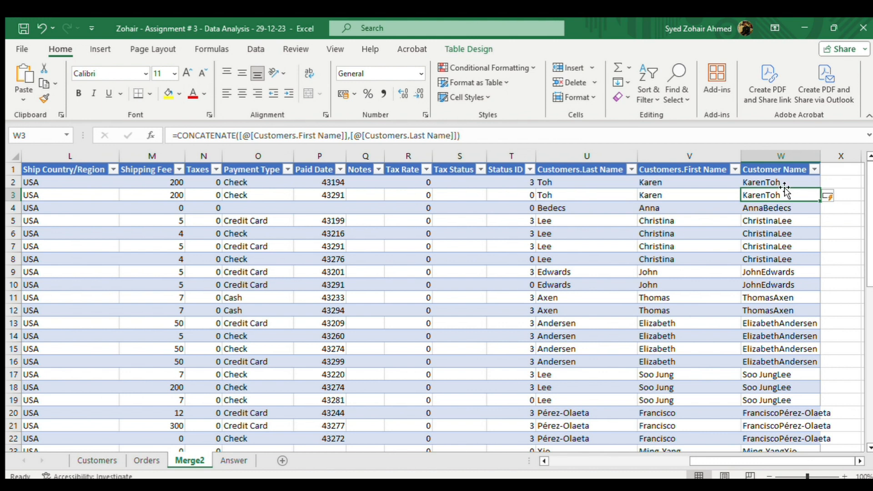
pyautogui.moveTo(818, 162)
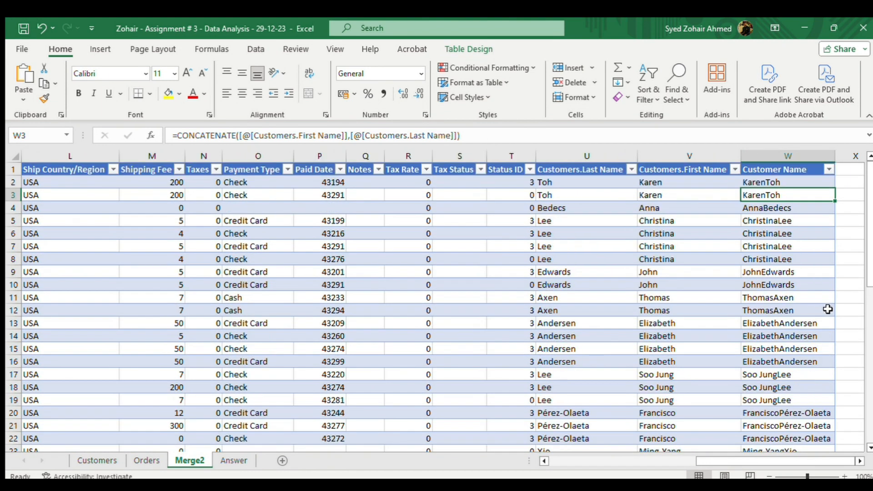
# Edit the W7 formula to insert " " between the name references
pyautogui.click(787, 245)
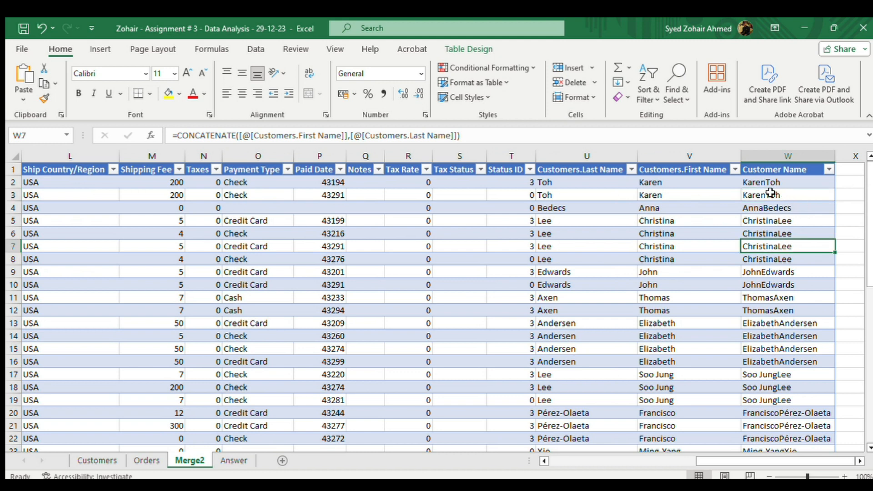
pyautogui.moveTo(769, 195)
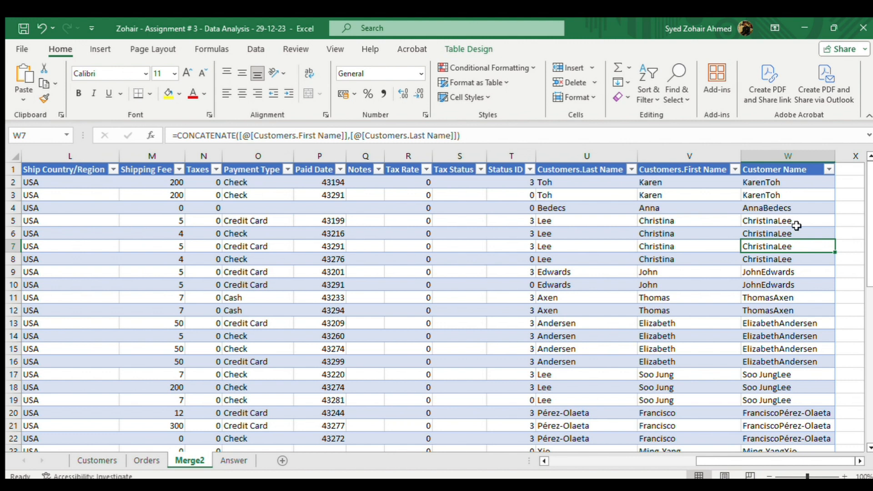
pyautogui.moveTo(352, 139)
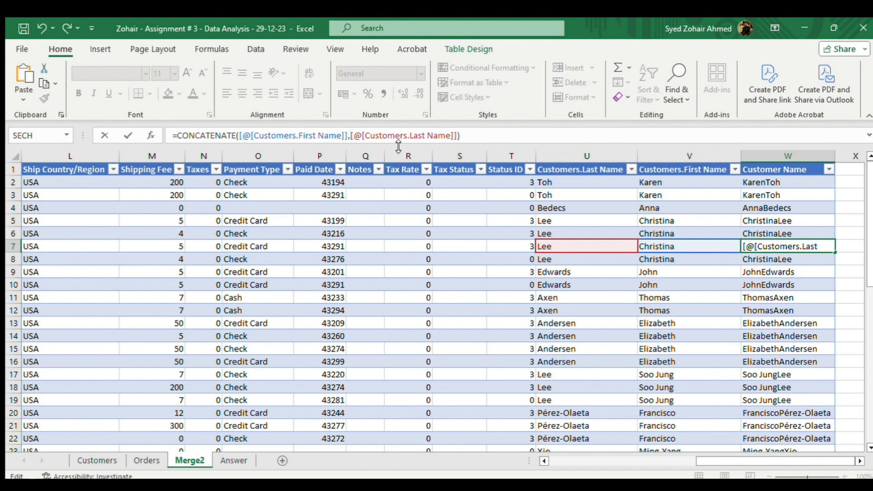
pyautogui.write('" ",')
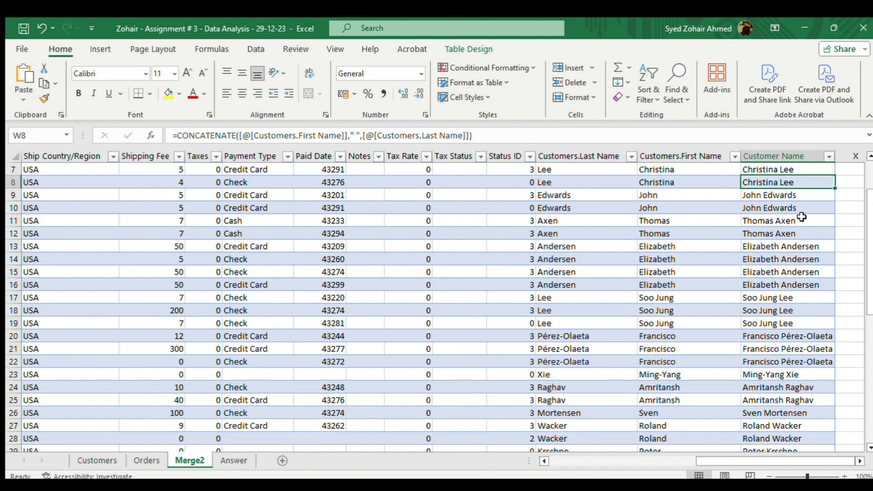
pyautogui.scroll(-3)
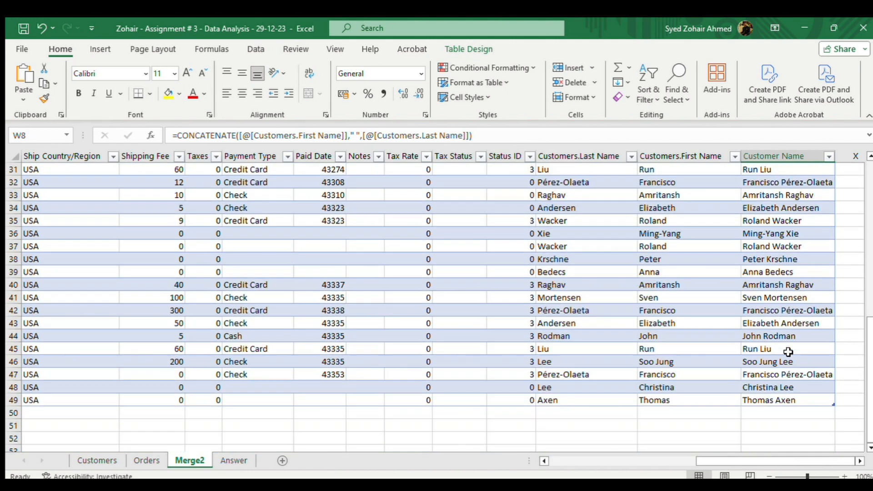
pyautogui.scroll(3)
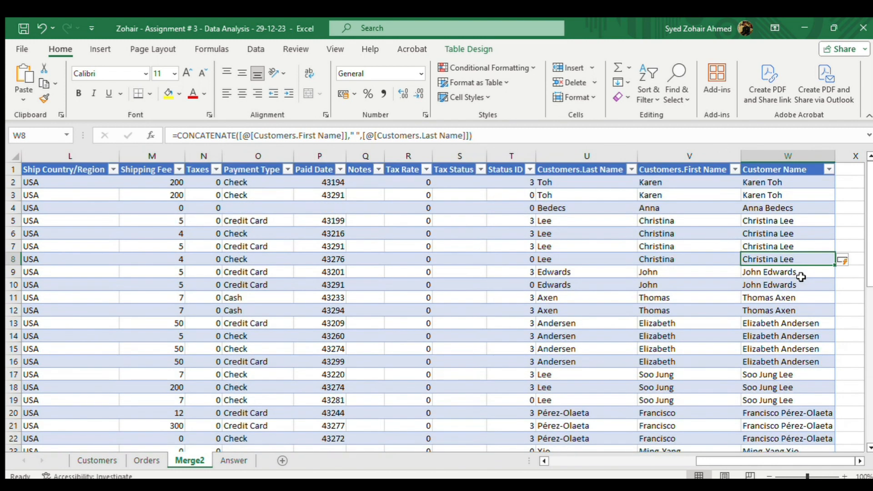
pyautogui.moveTo(813, 270)
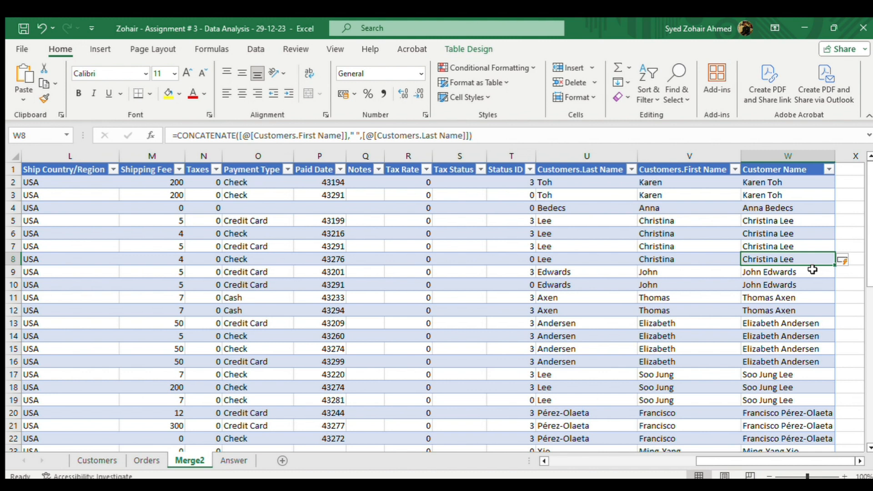
pyautogui.moveTo(819, 275)
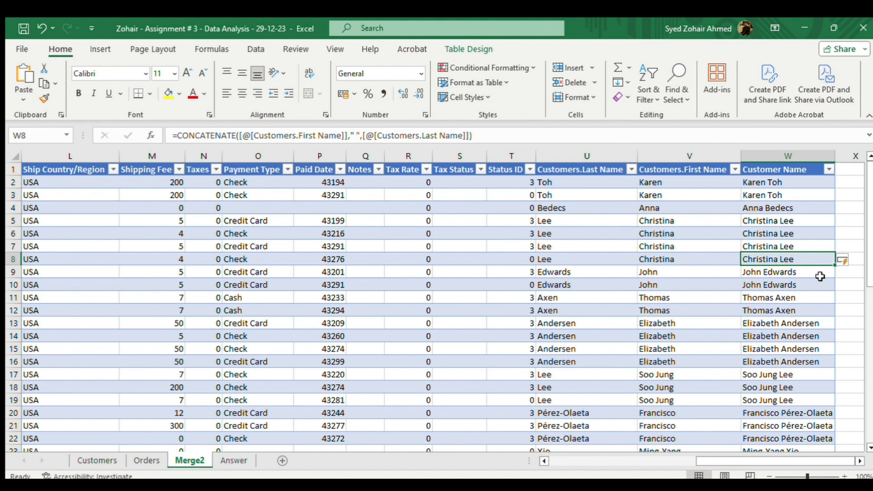
pyautogui.moveTo(818, 82)
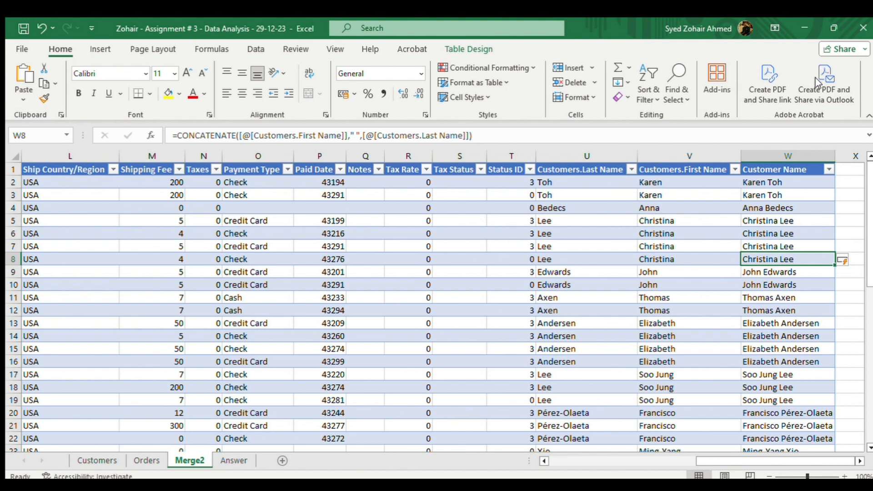